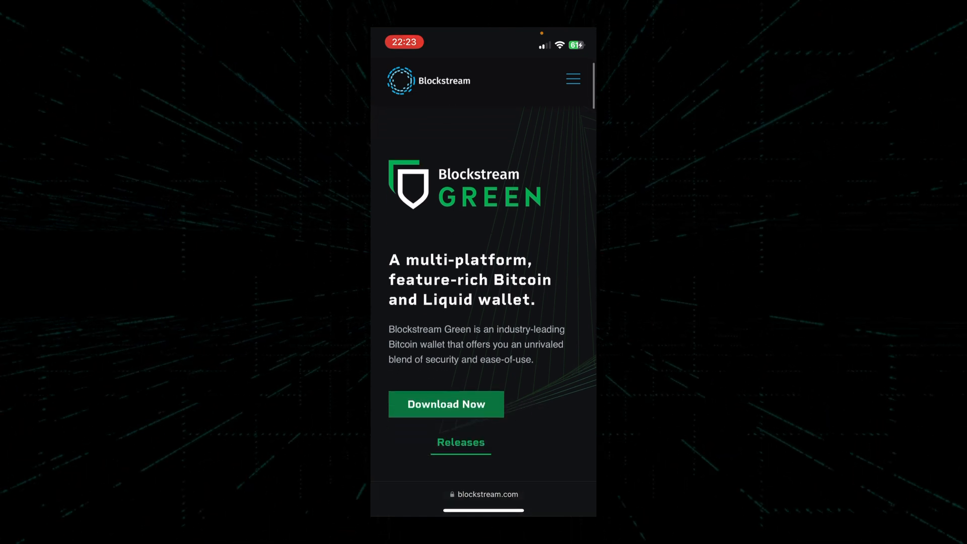
# Step: Scroll down the Blockstream Green site to the Download Now section
pyautogui.scroll(-3)
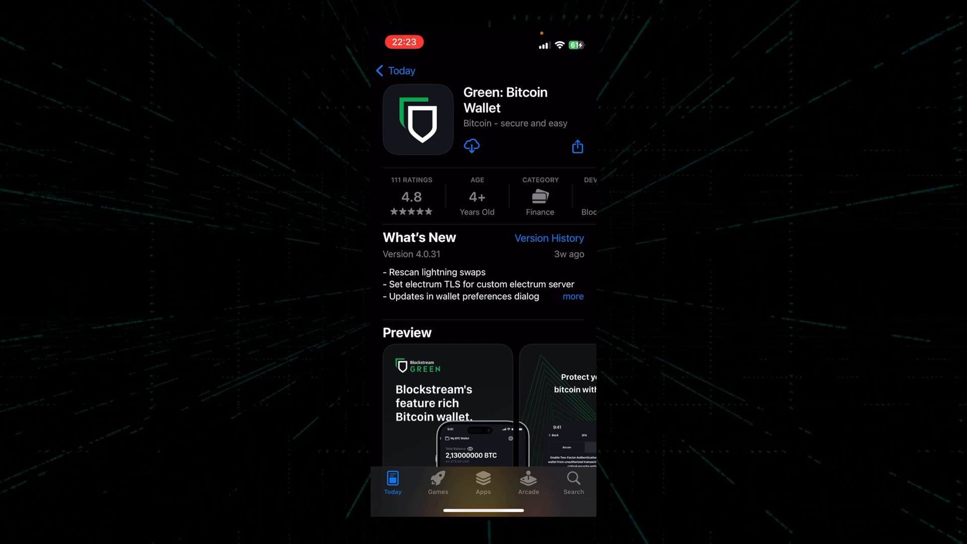
# Step: Install Green: Bitcoin Wallet from the App Store and launch it
pyautogui.click(471, 146)
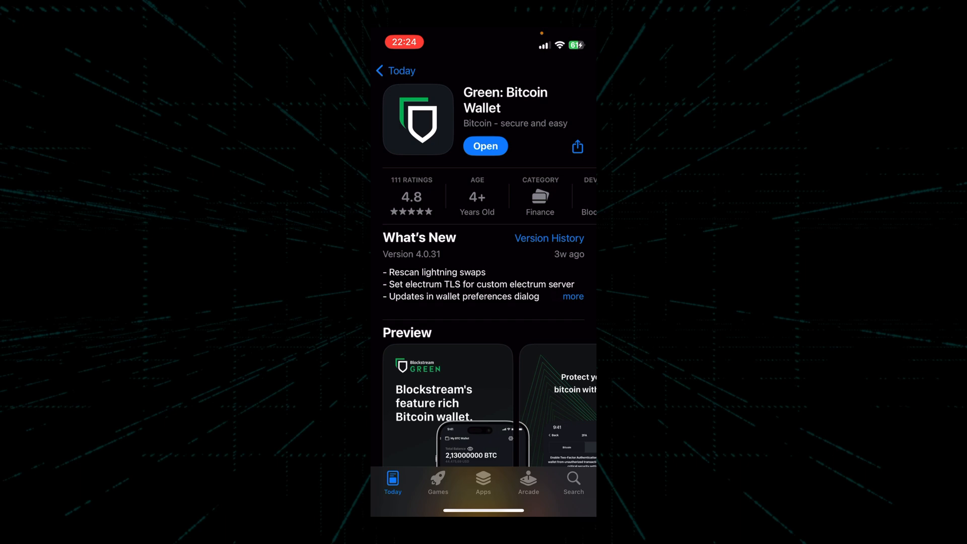
pyautogui.click(484, 146)
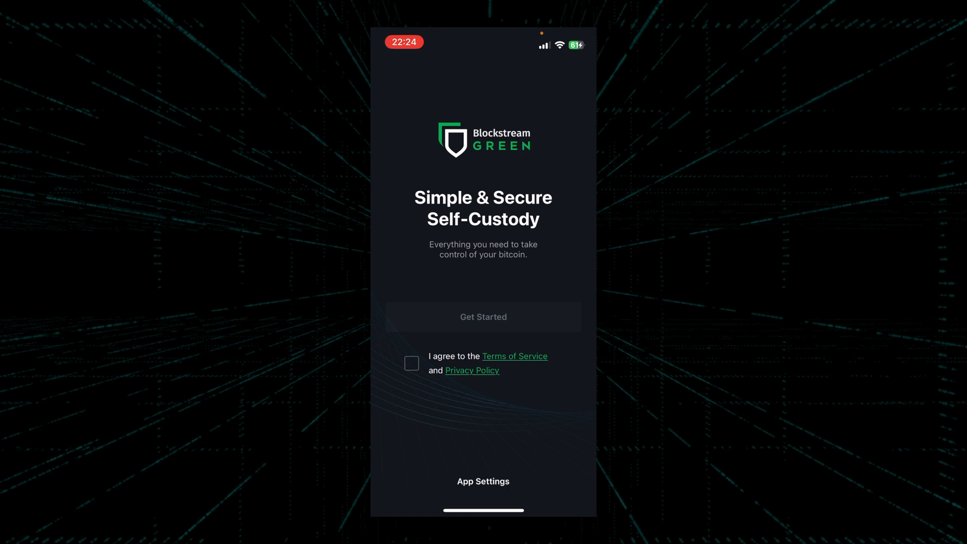
# Step: Accept the Terms of Service, review and answer the usage-data question, and continue to wallet setup
pyautogui.click(411, 363)
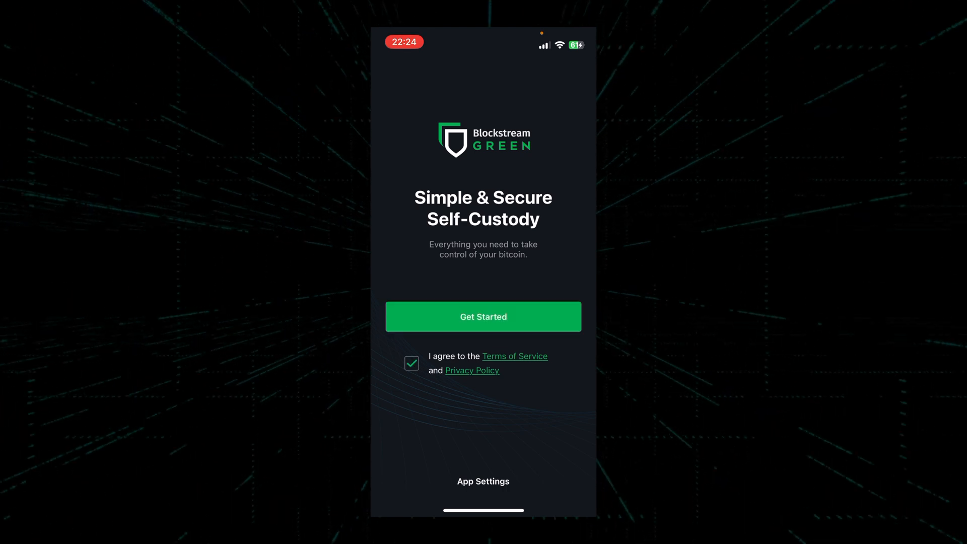
pyautogui.click(483, 317)
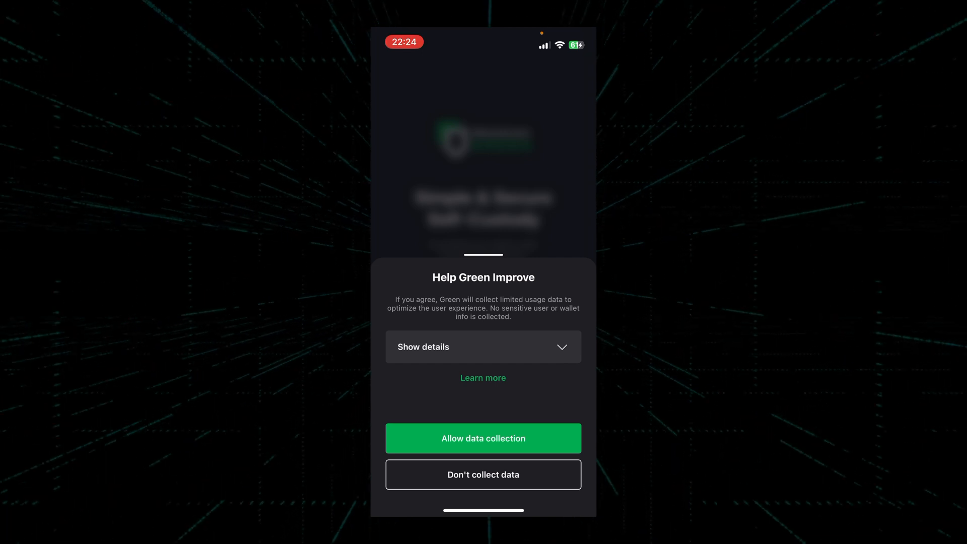
pyautogui.click(483, 347)
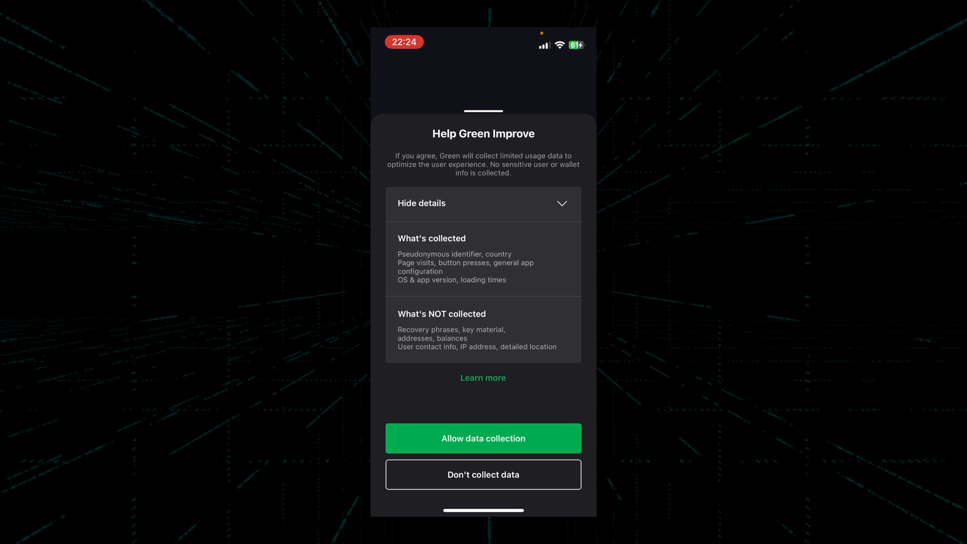
pyautogui.click(483, 439)
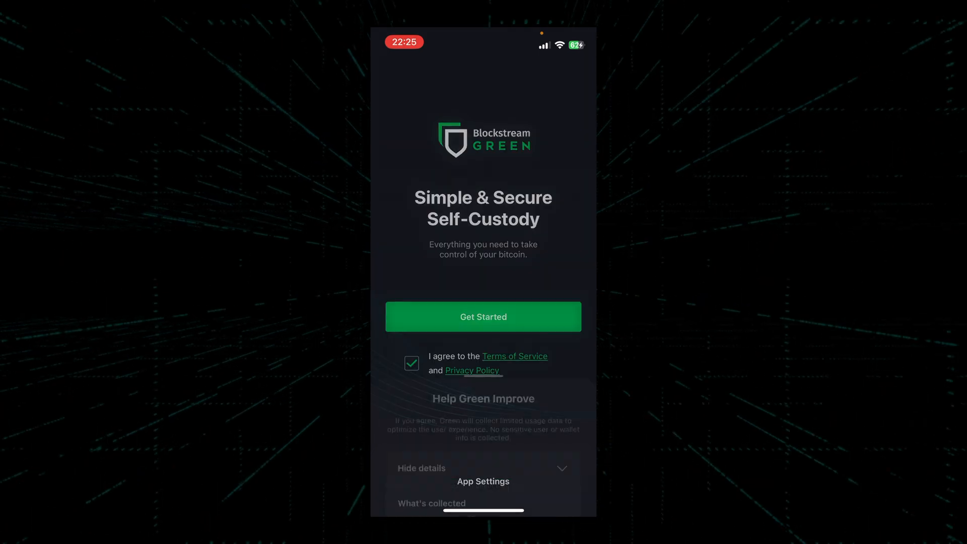
pyautogui.click(482, 316)
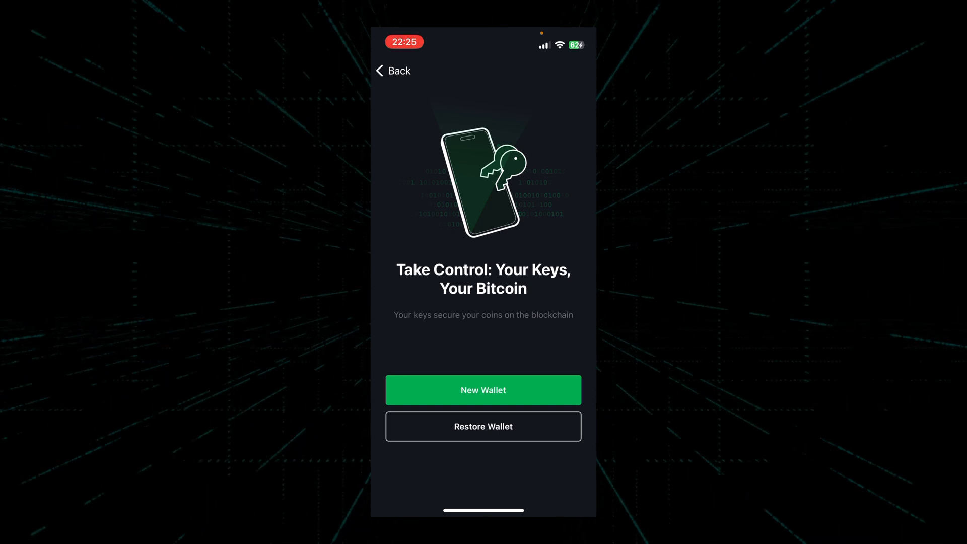
# Step: Start a New Wallet and pass the backup warnings to reveal the recovery phrase
pyautogui.click(483, 390)
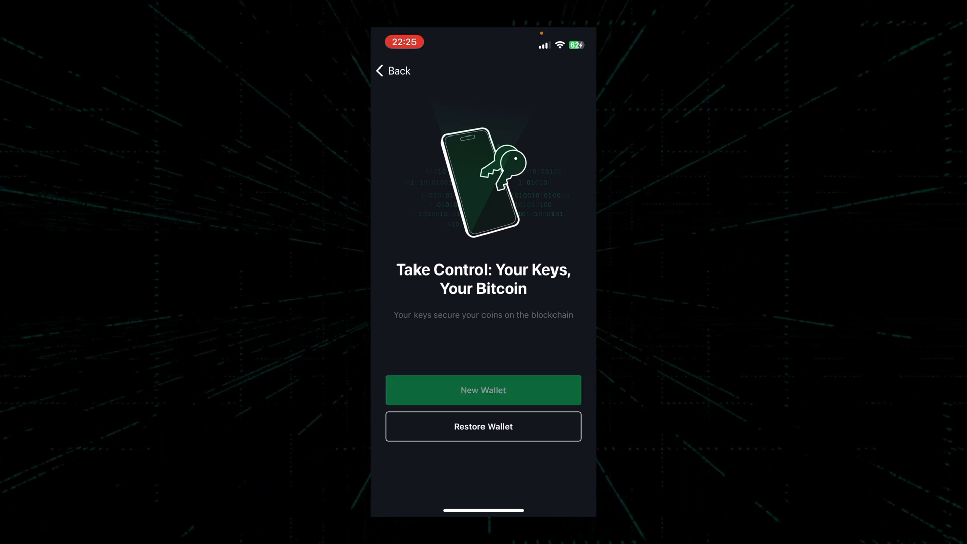
pyautogui.click(482, 390)
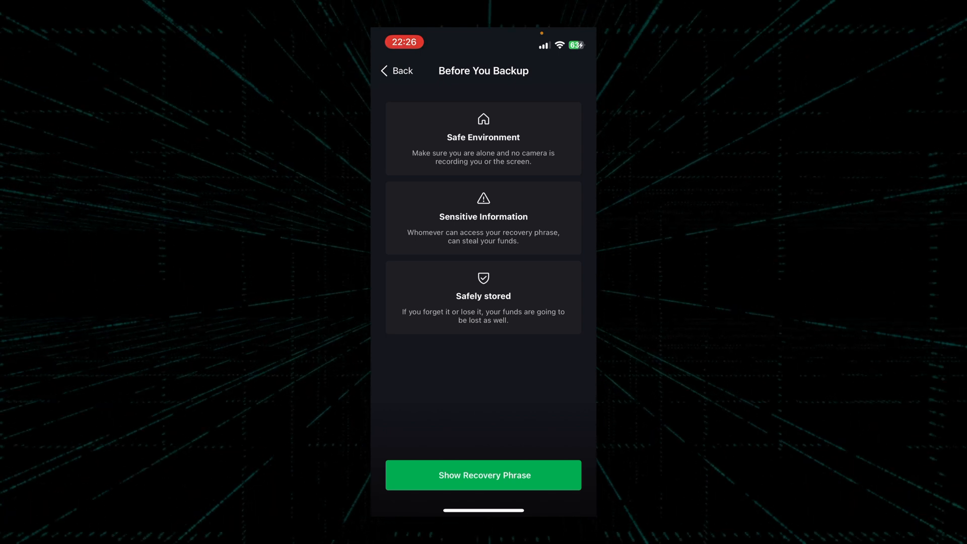
pyautogui.click(484, 474)
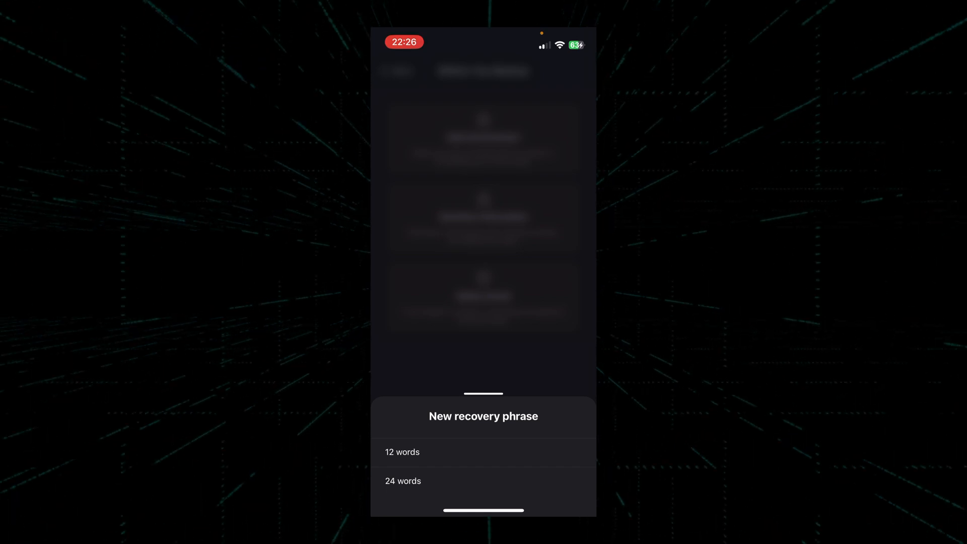
# Step: Choose a 12-word recovery phrase, record the words and proceed to the phrase check
pyautogui.click(402, 451)
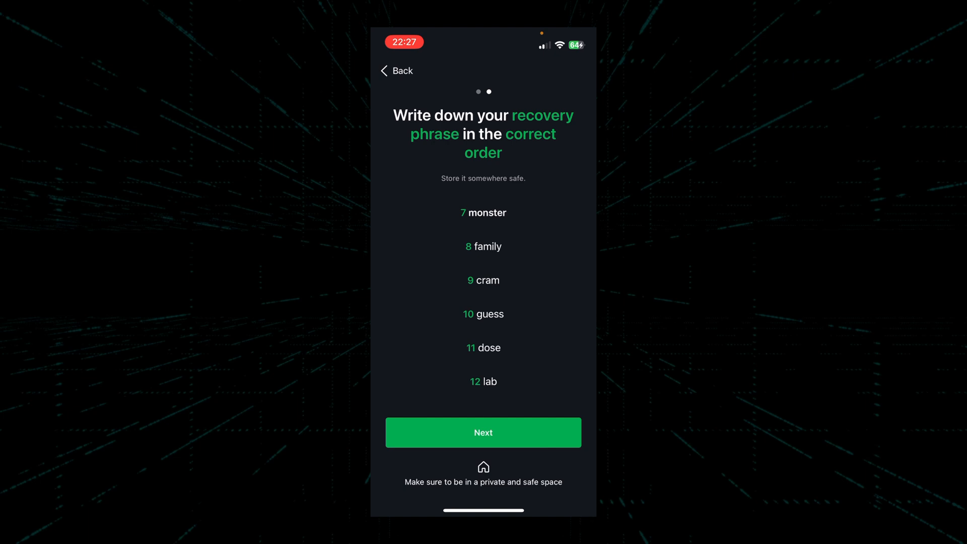
pyautogui.click(482, 433)
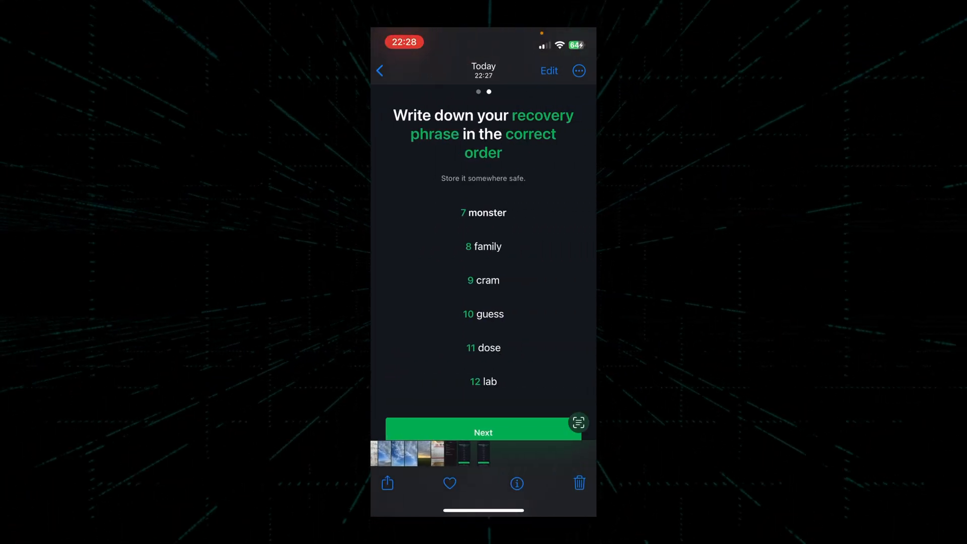
pyautogui.click(482, 433)
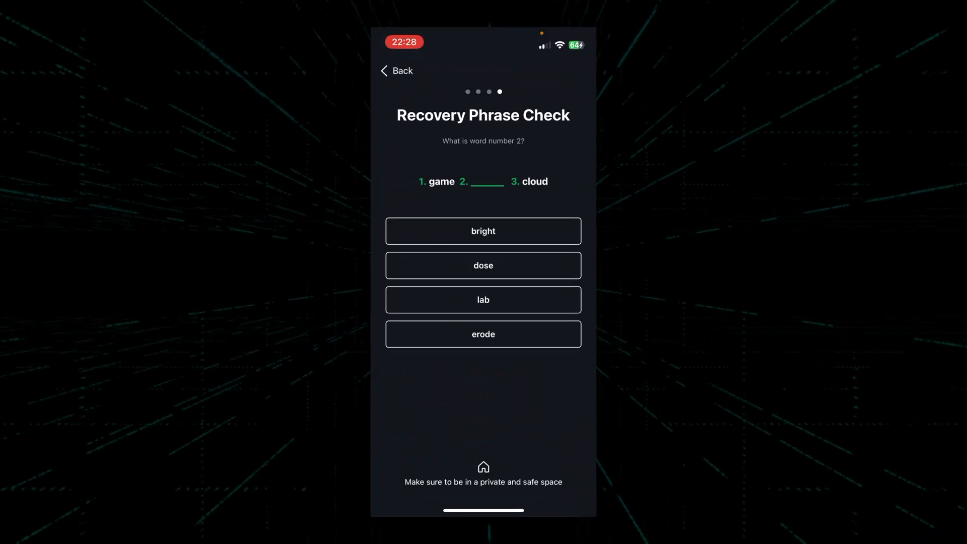
# Step: Answer word number 2, set and verify a six-digit PIN, and begin creating the first account
pyautogui.click(483, 266)
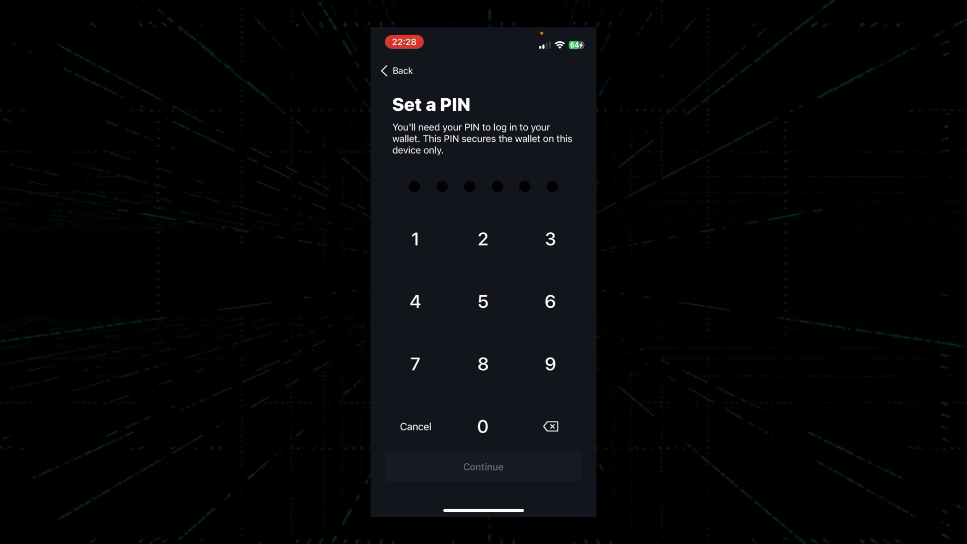
pyautogui.click(414, 239)
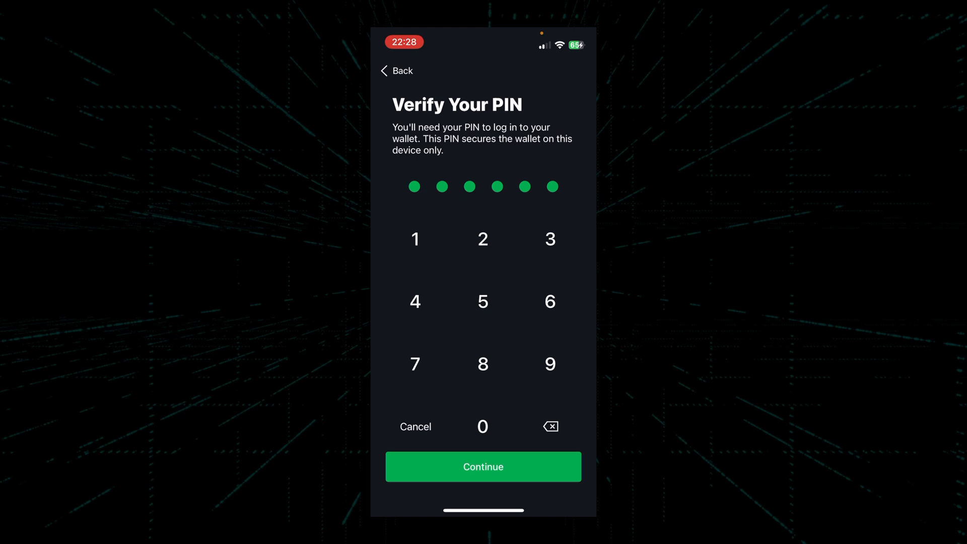
pyautogui.click(483, 466)
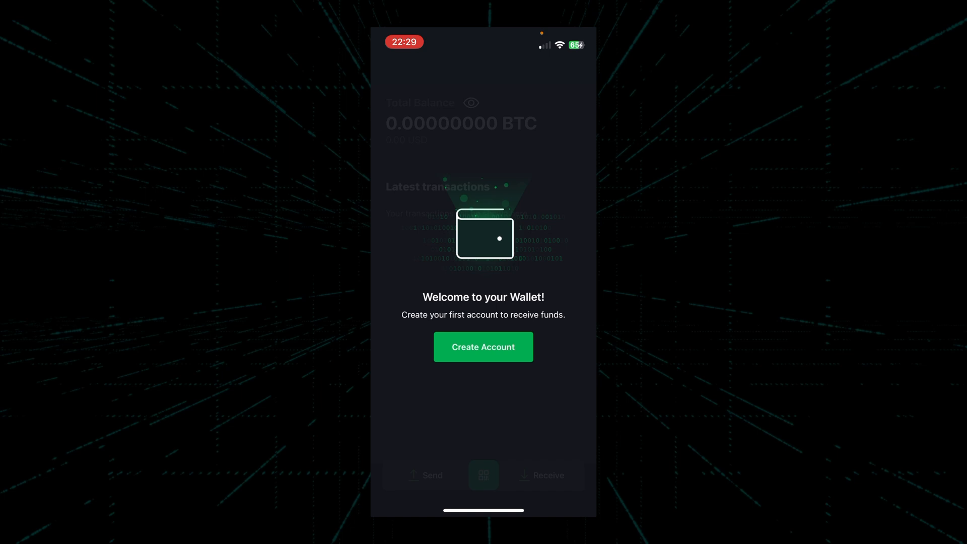
pyautogui.click(483, 347)
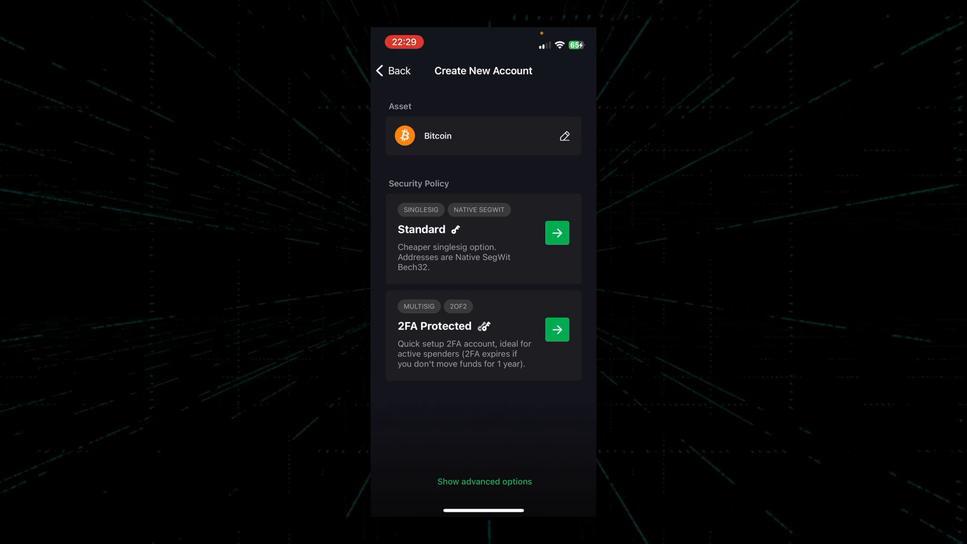
# Step: Create a Standard singlesig Bitcoin account and return to the home screen
pyautogui.click(556, 233)
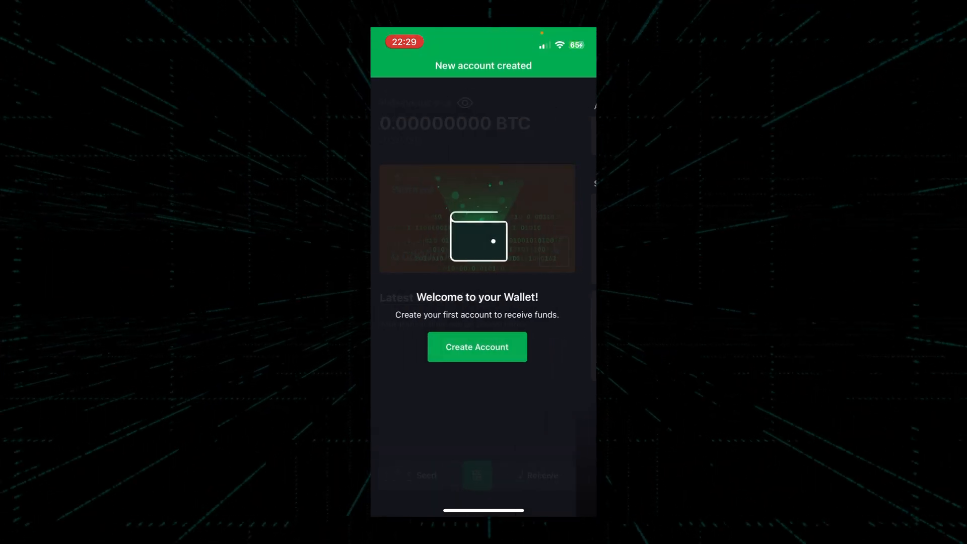
pyautogui.click(477, 346)
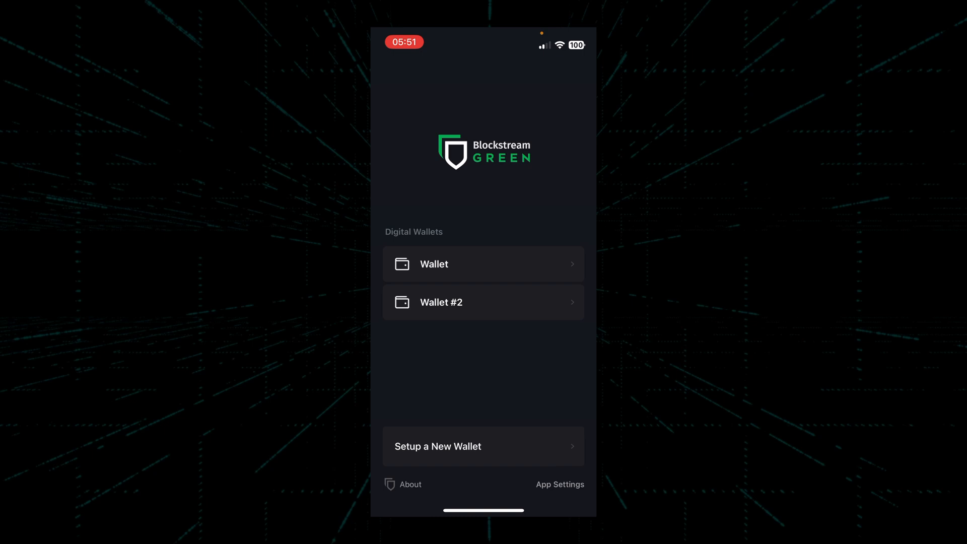
# Step: Open the wallet named Wallet from the Digital Wallets list
pyautogui.click(482, 302)
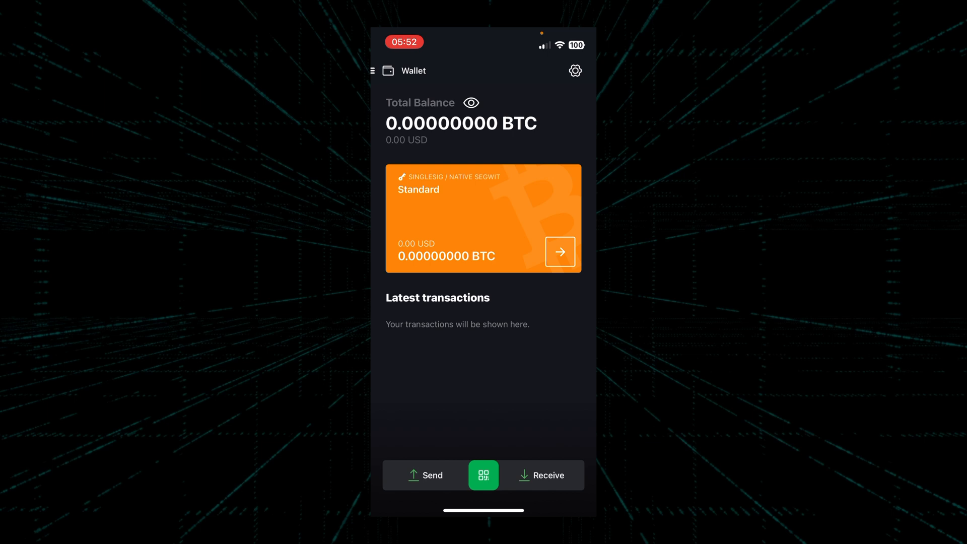
# Step: Copy the Standard account's Bitcoin receiving address and leave the receive screen
pyautogui.click(542, 475)
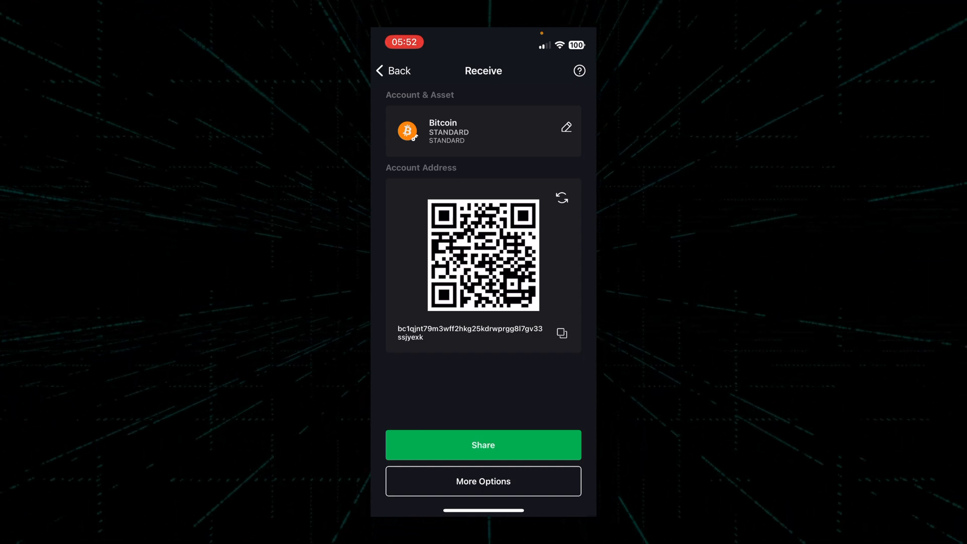
pyautogui.click(562, 333)
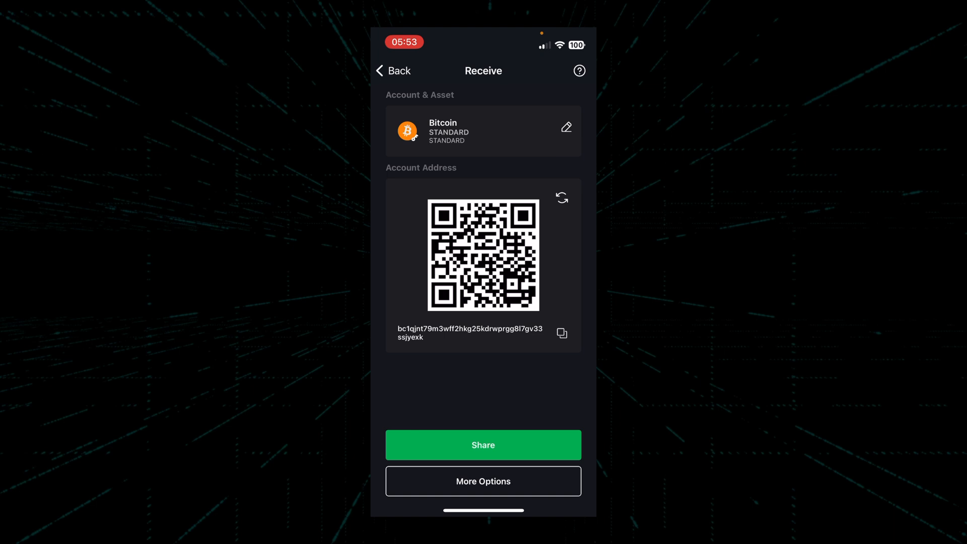
pyautogui.click(392, 71)
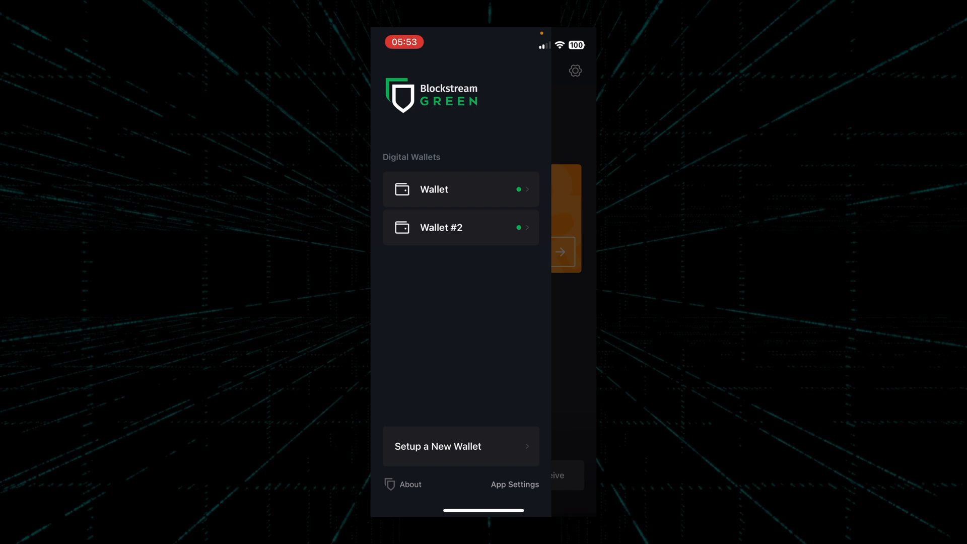
# Step: Switch to Wallet #2 and start sending bitcoin from it
pyautogui.click(441, 227)
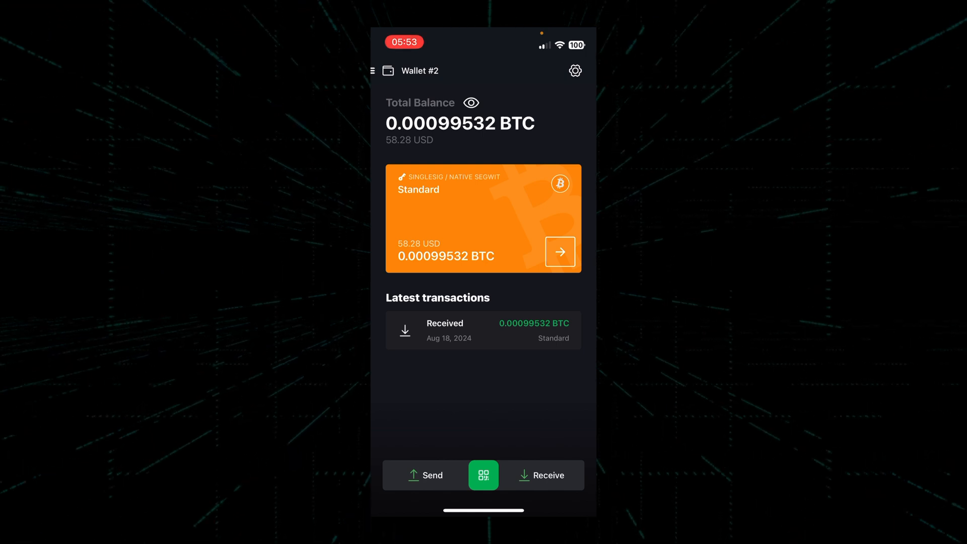
pyautogui.click(424, 474)
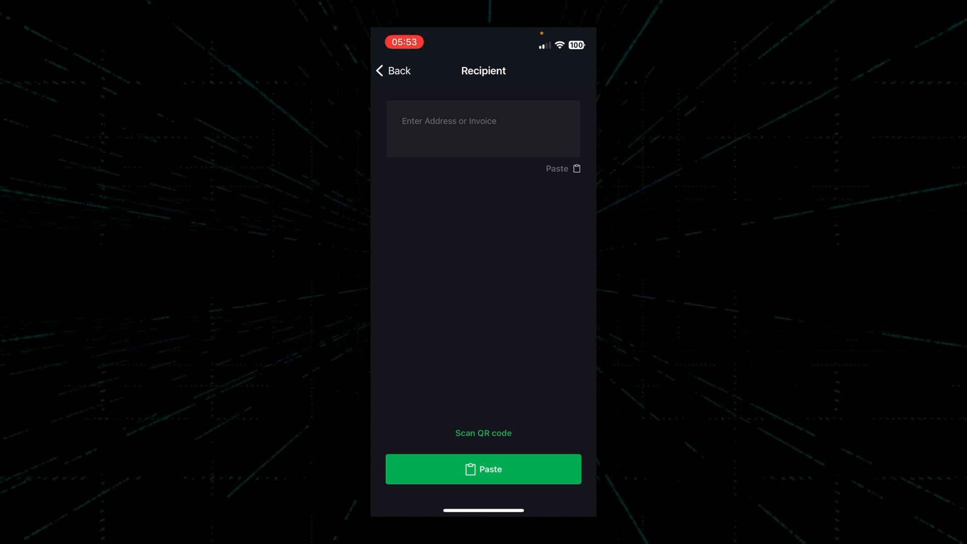
# Step: Paste the copied receive address as recipient and continue to the amount screen
pyautogui.click(482, 128)
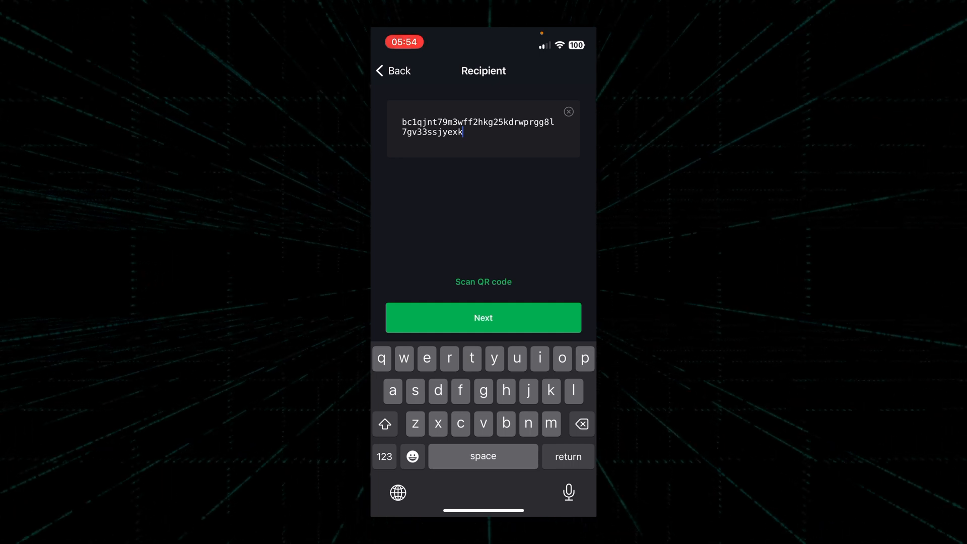
pyautogui.click(482, 318)
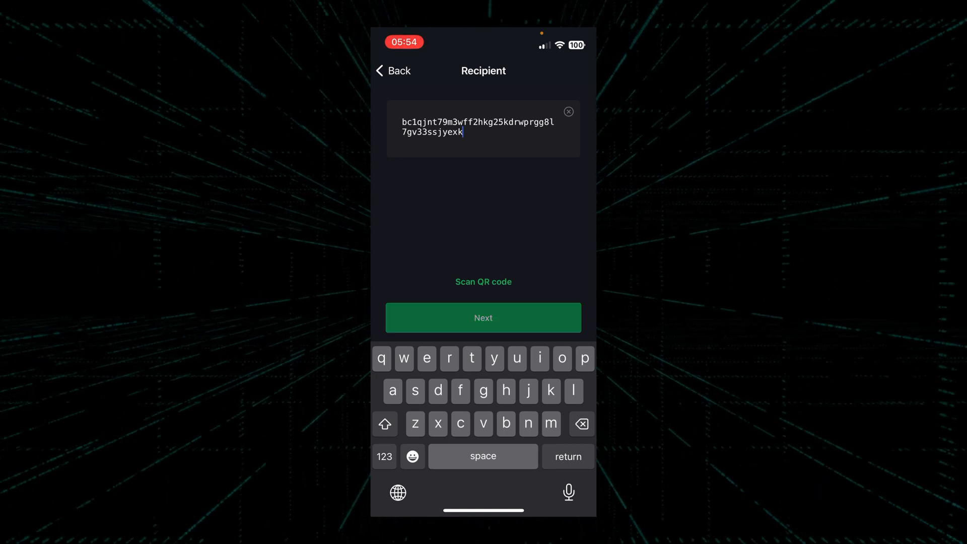
pyautogui.click(483, 317)
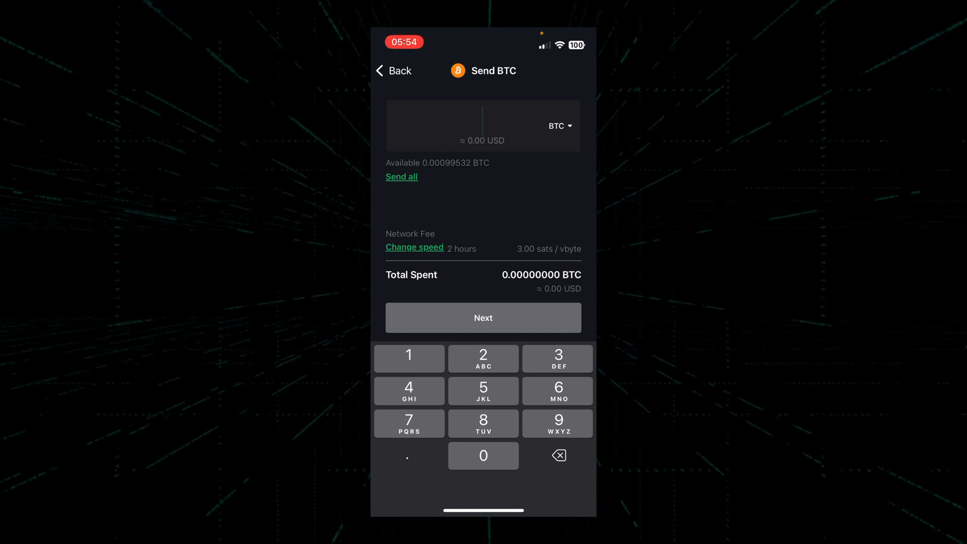
# Step: Send the entire 0.00099532 BTC balance and proceed to the Confirm transaction screen
pyautogui.click(482, 126)
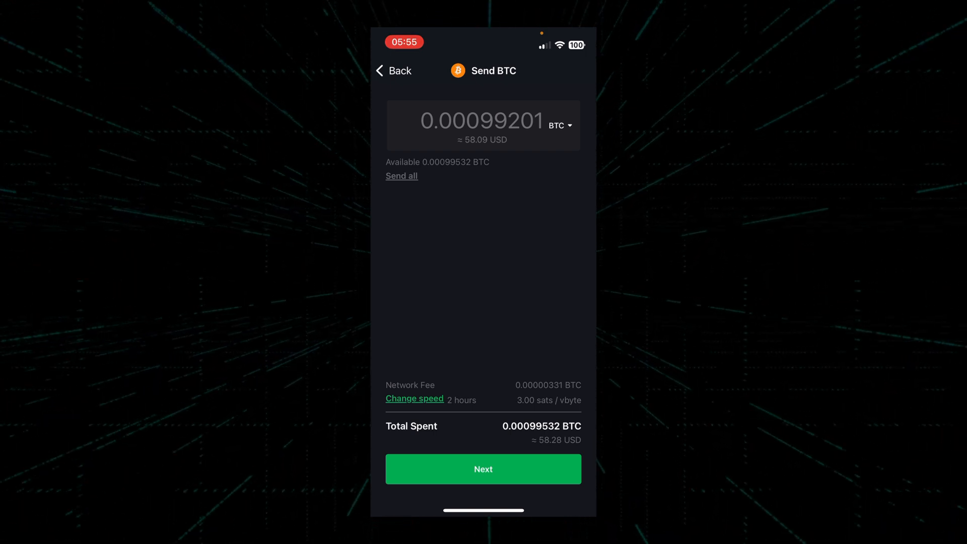
pyautogui.click(483, 469)
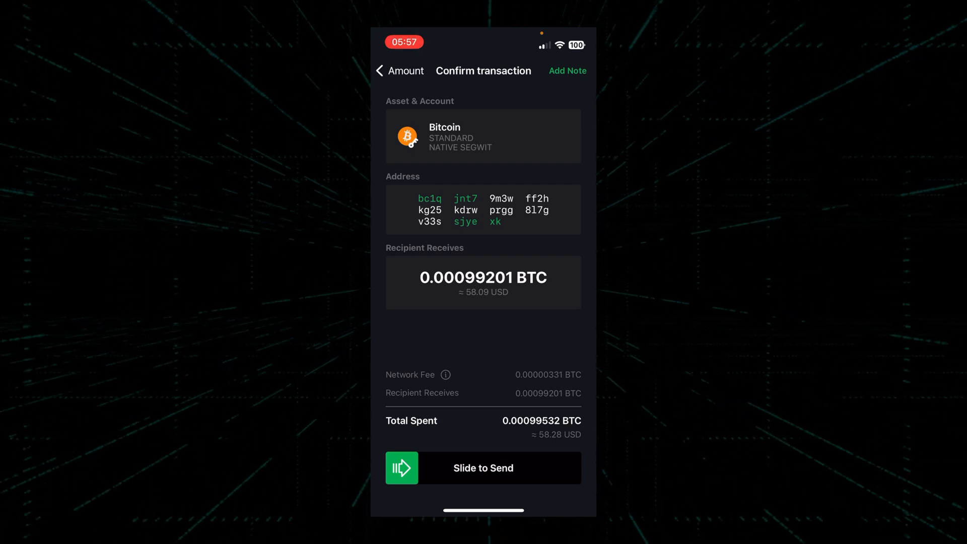
# Step: Slide to send, broadcasting the 0.00099201 BTC transaction from Wallet #2
pyautogui.moveTo(402, 468); pyautogui.dragTo(564, 467)
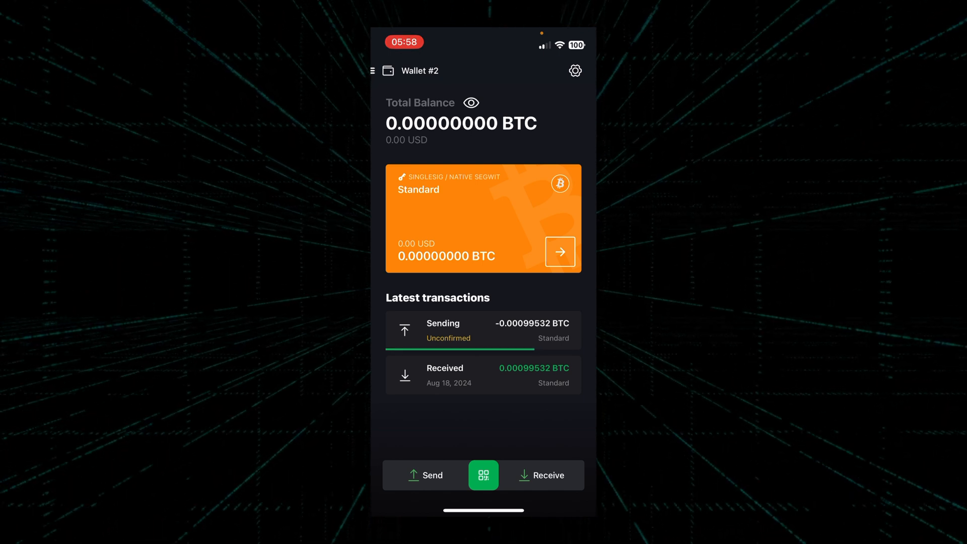
# Step: Switch back to the wallet named Wallet to see the incoming 0.00099201 BTC
pyautogui.click(373, 71)
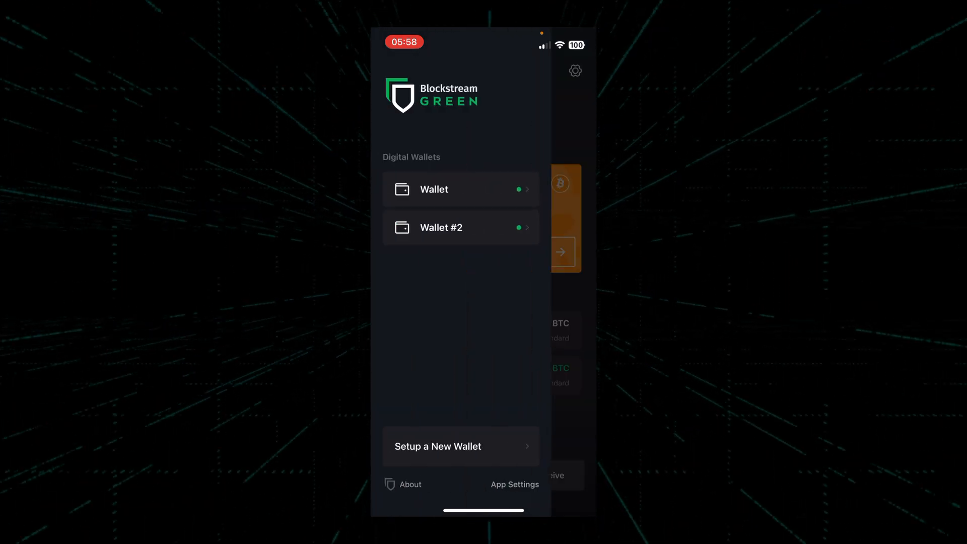
pyautogui.click(433, 188)
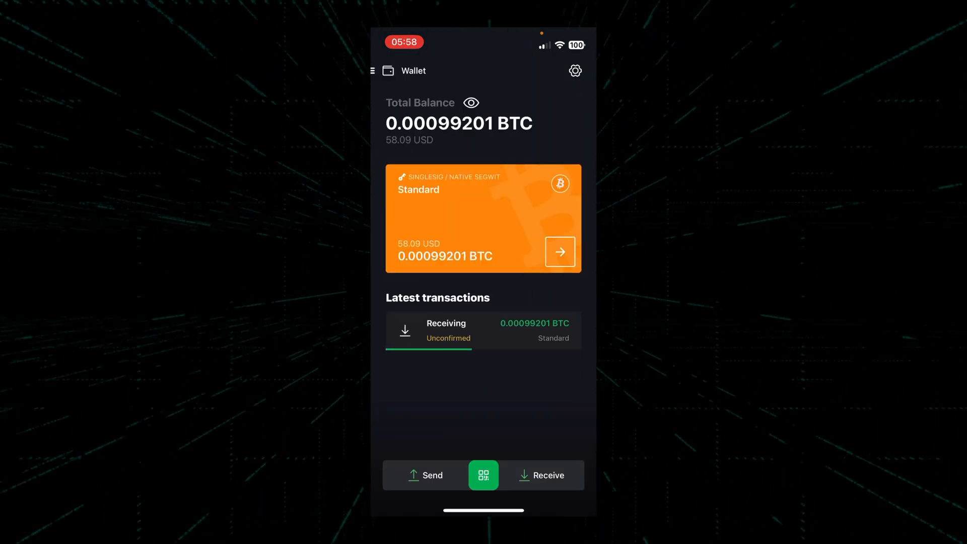